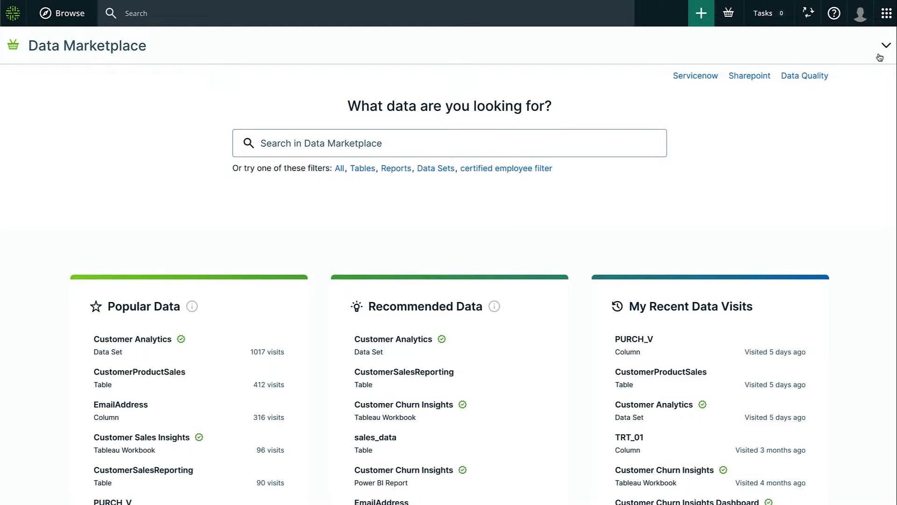
# Switch from Data Marketplace to Workflow Designer through the app switcher grid.
pyautogui.click(886, 13)
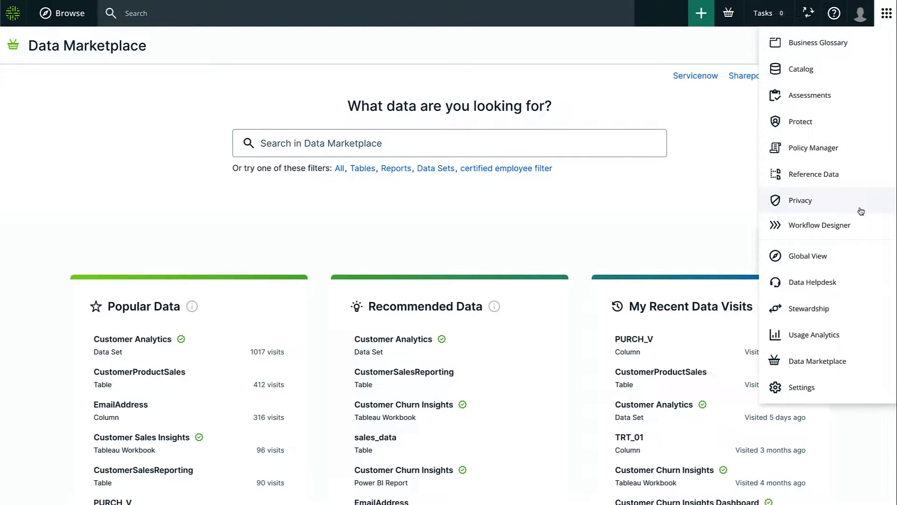
pyautogui.click(819, 224)
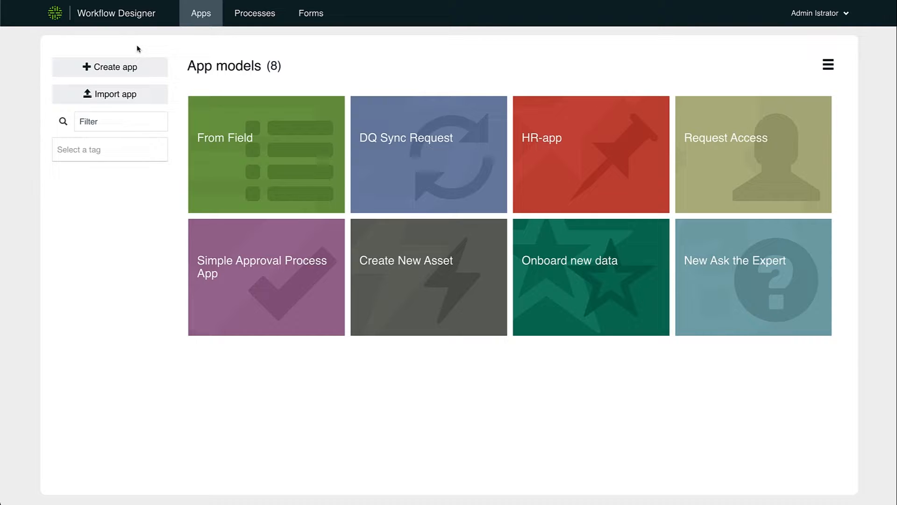
pyautogui.moveTo(718, 155)
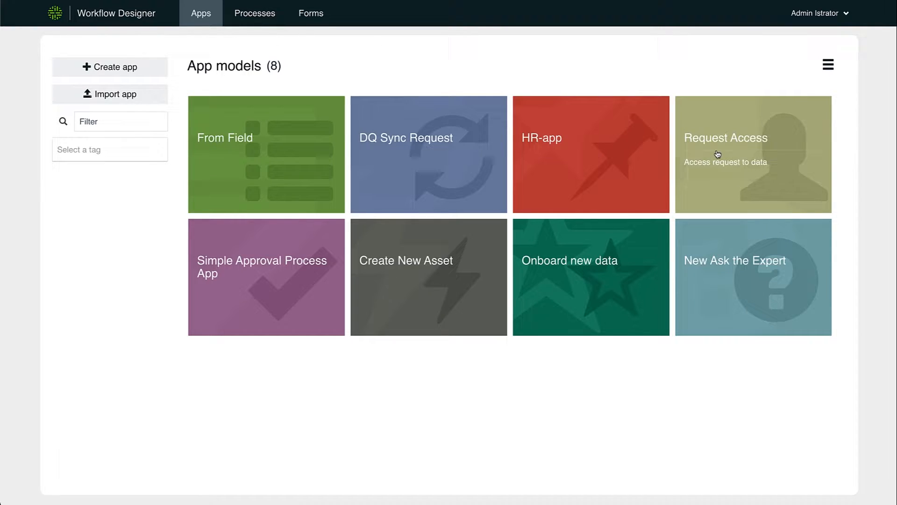
pyautogui.moveTo(325, 182)
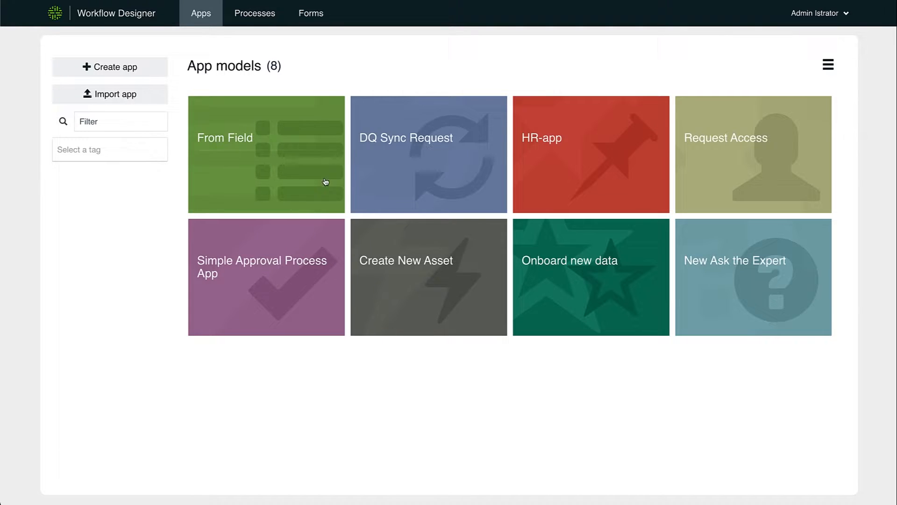
pyautogui.moveTo(379, 69)
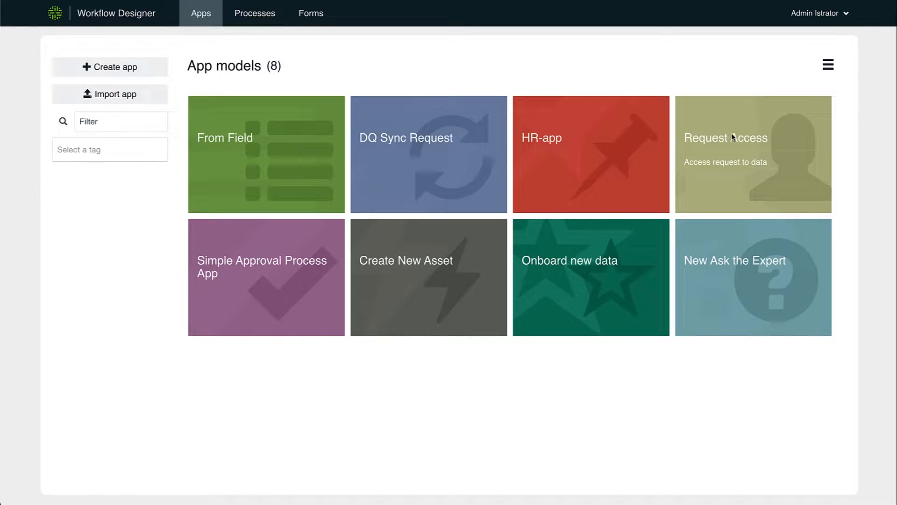
# Open the Request Access app model from the App models gallery.
pyautogui.click(753, 154)
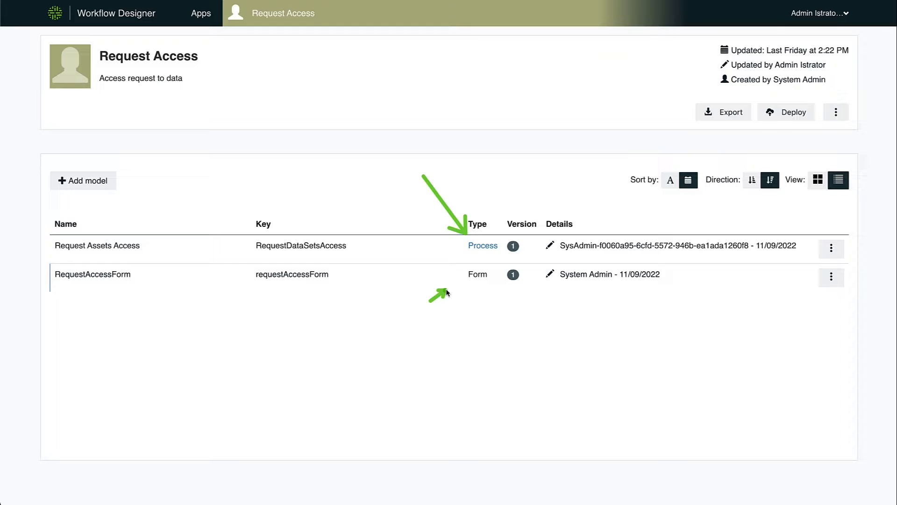
pyautogui.moveTo(507, 309)
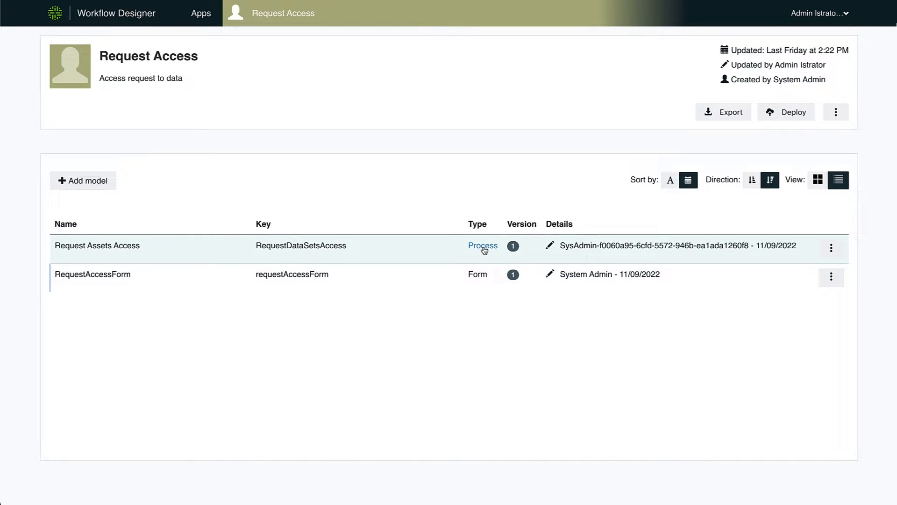
# Open the Request Assets Access process, inspect the User form task, and open RequestAccessForm.
pyautogui.click(482, 245)
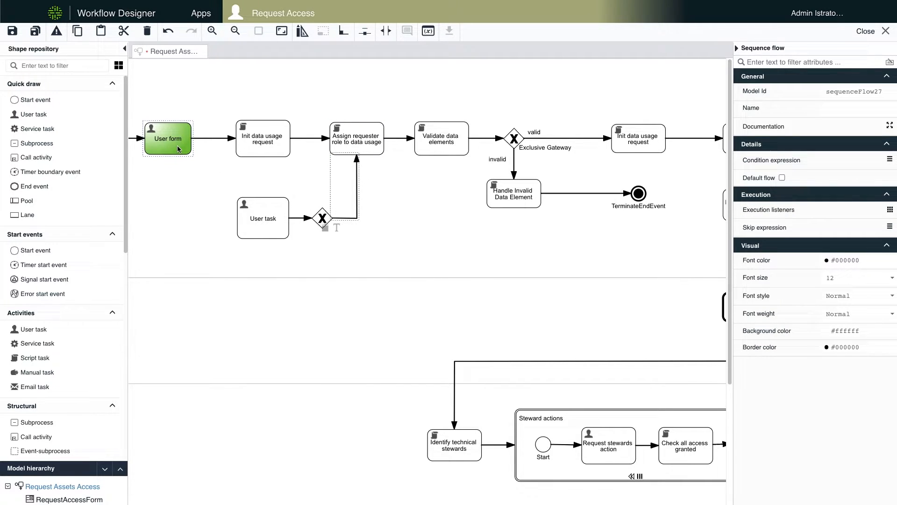
pyautogui.click(167, 137)
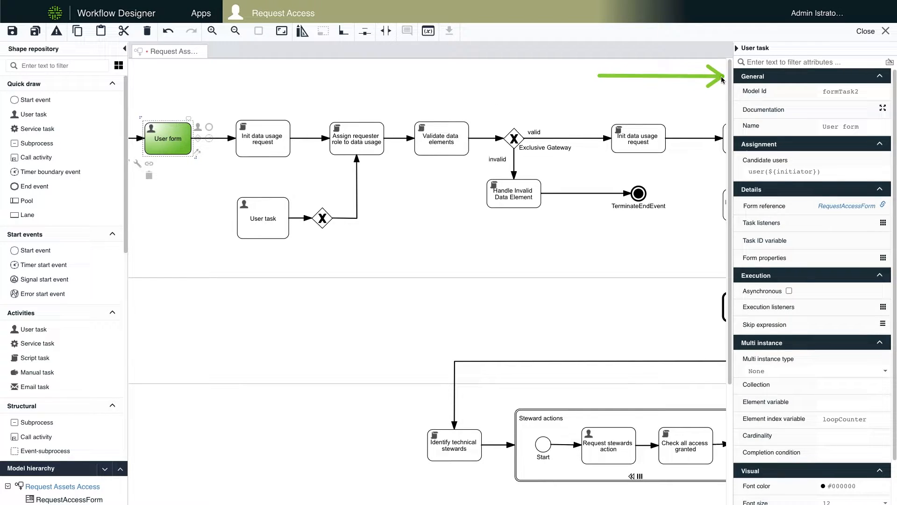
pyautogui.moveTo(706, 109)
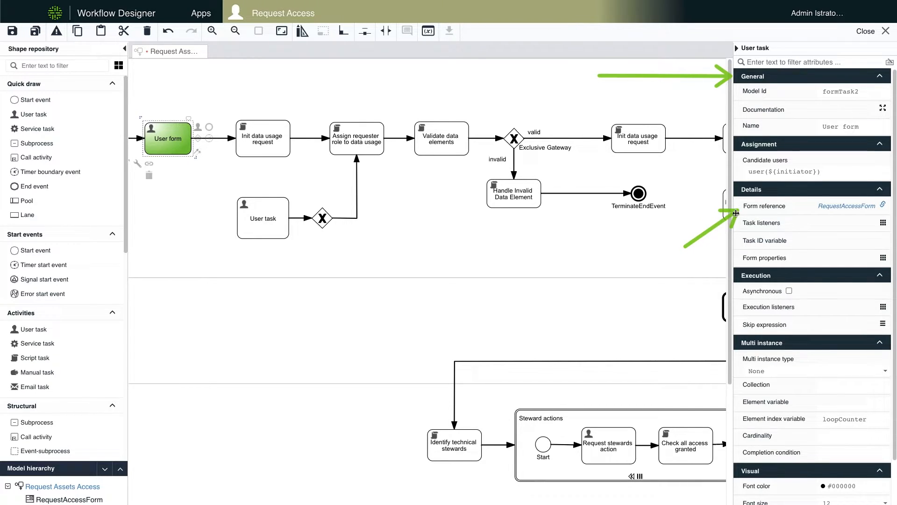
pyautogui.moveTo(711, 258)
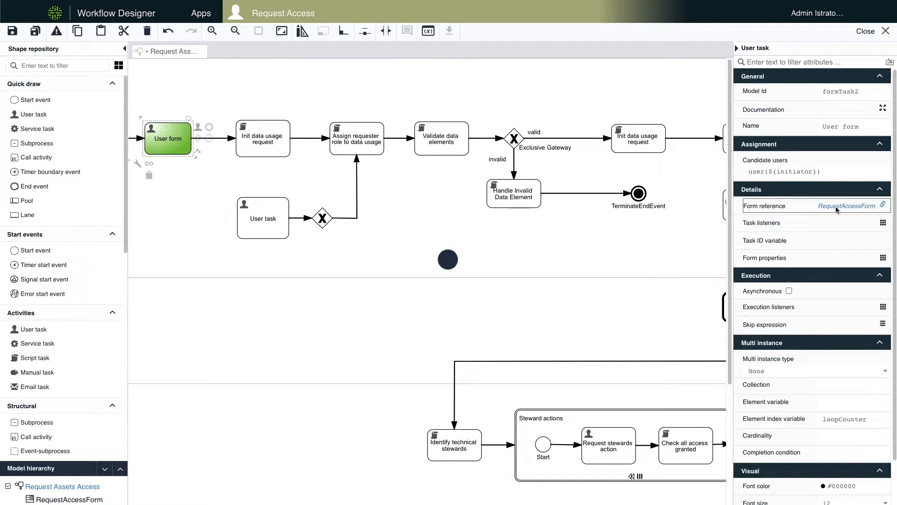
pyautogui.click(847, 206)
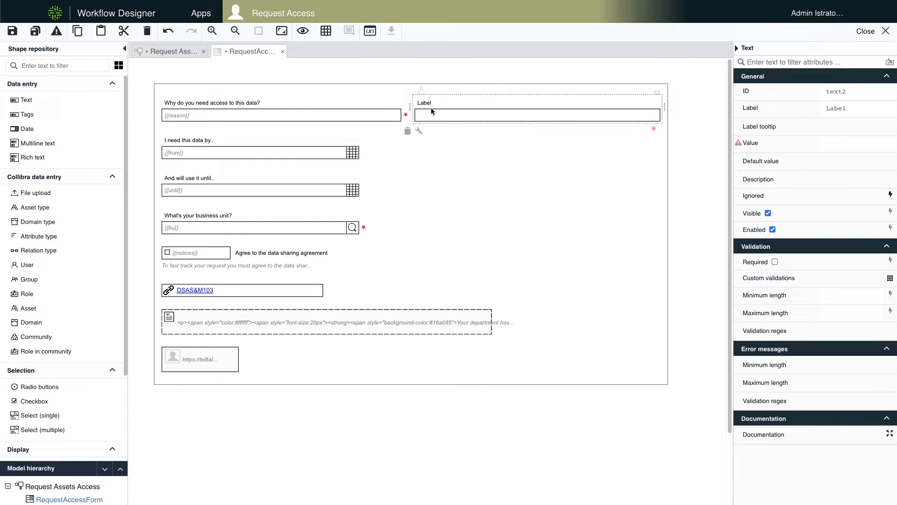
pyautogui.moveTo(612, 74)
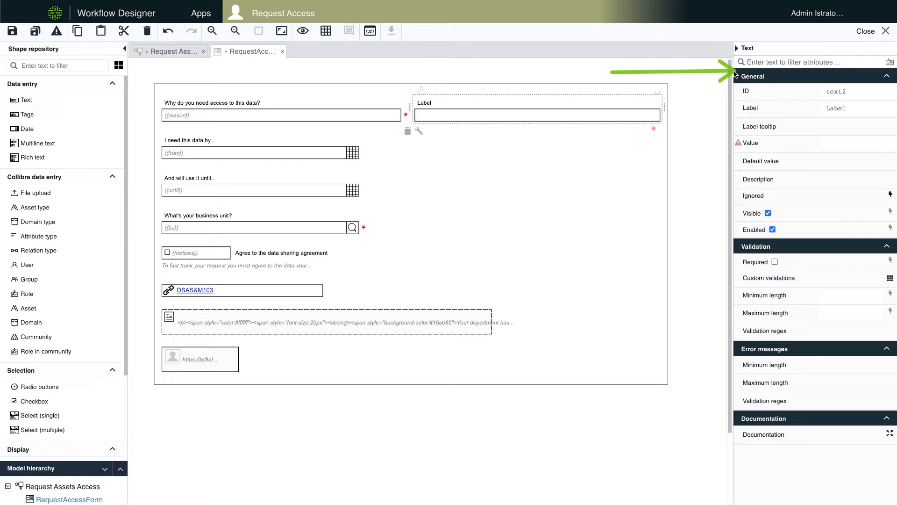
pyautogui.moveTo(672, 137)
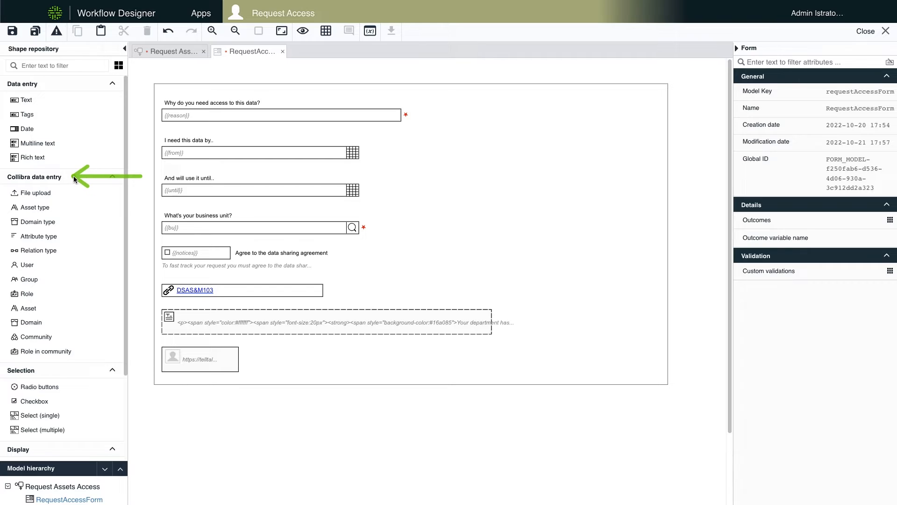
pyautogui.moveTo(135, 203)
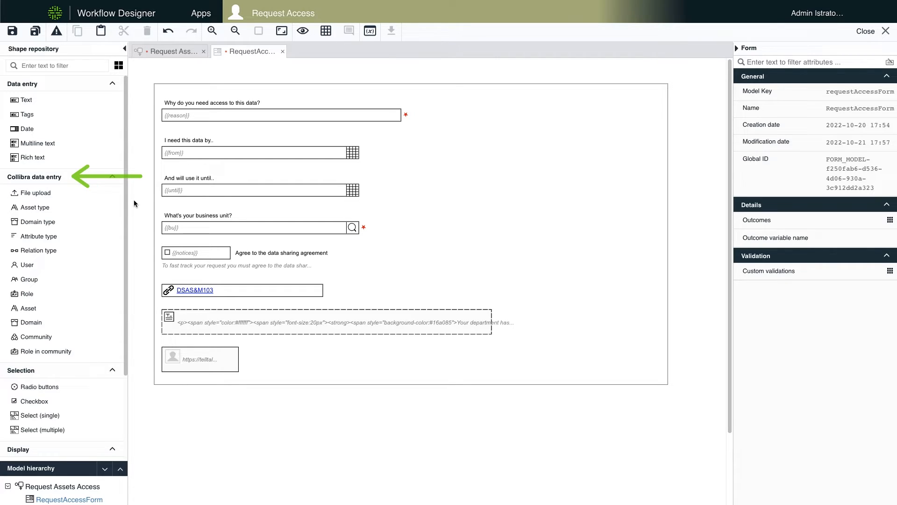
pyautogui.moveTo(81, 217)
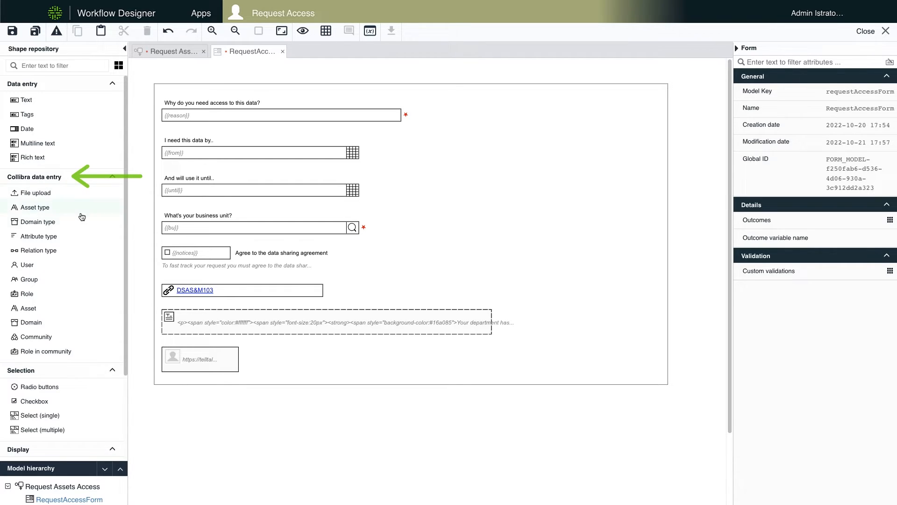
pyautogui.moveTo(84, 275)
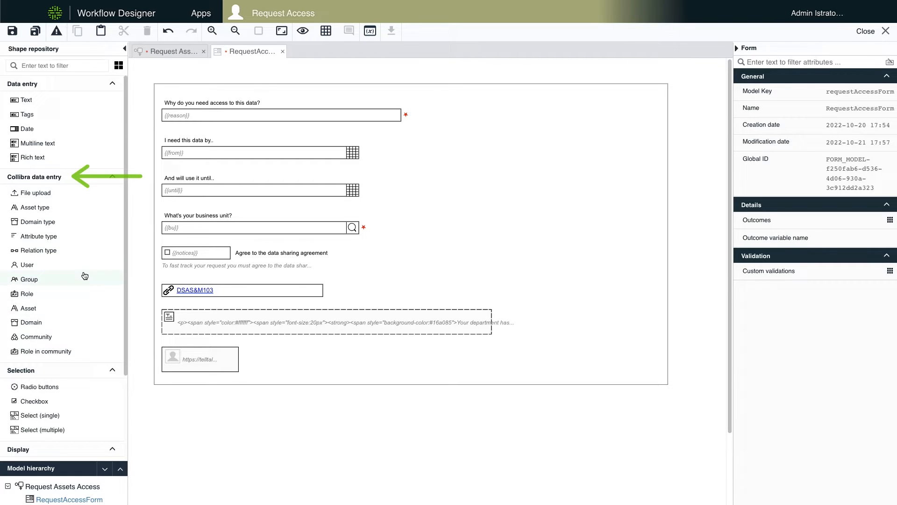
pyautogui.moveTo(133, 198)
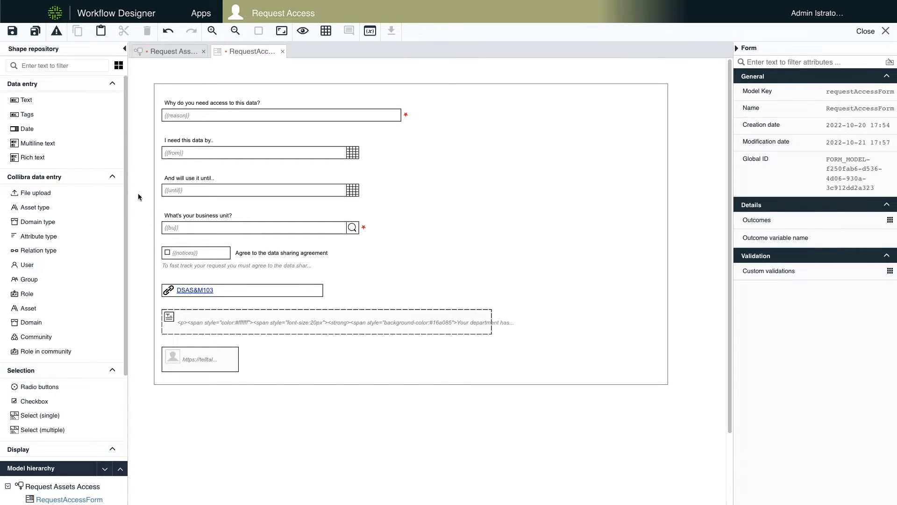
# Select the data sharing agreement checkbox to view its visibility condition.
pyautogui.click(281, 252)
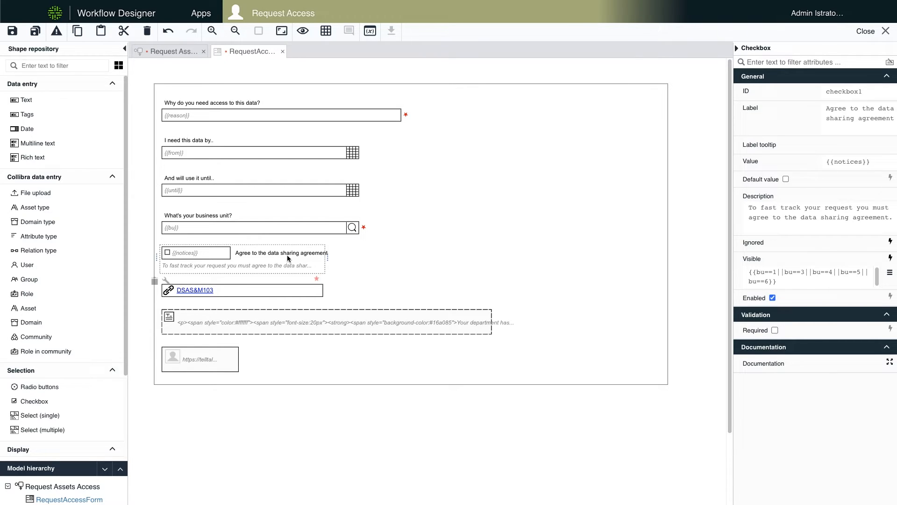
pyautogui.moveTo(675, 267)
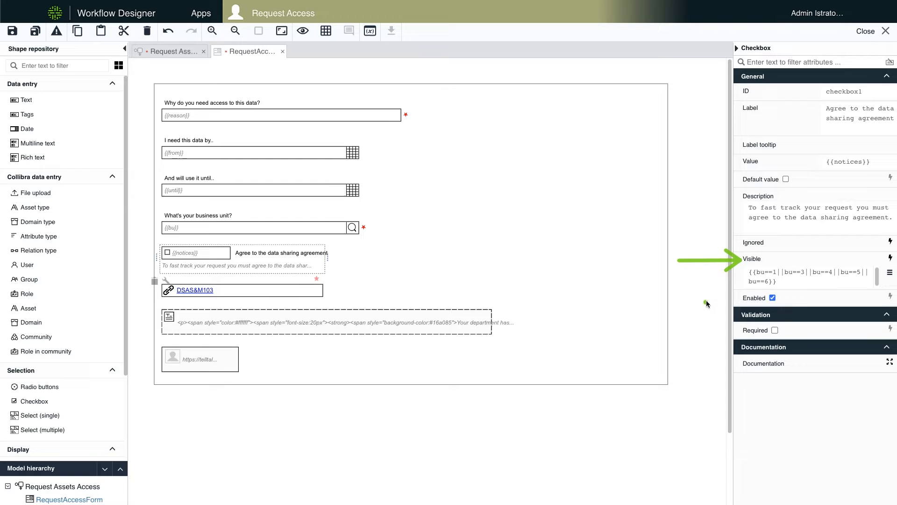
pyautogui.moveTo(698, 320)
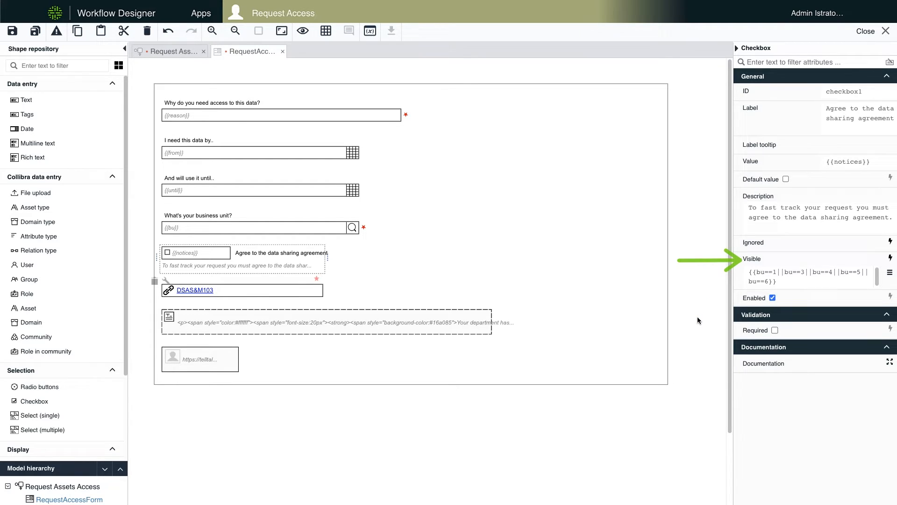
pyautogui.moveTo(684, 316)
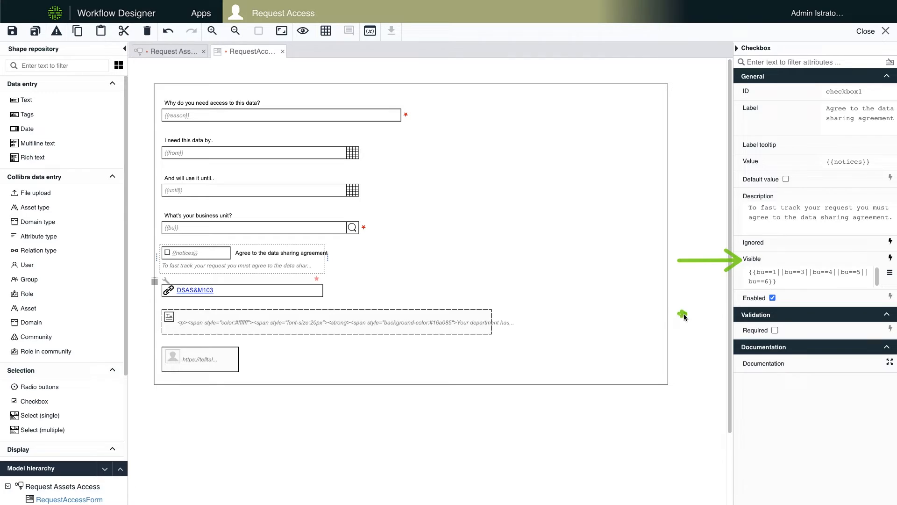
pyautogui.moveTo(701, 337)
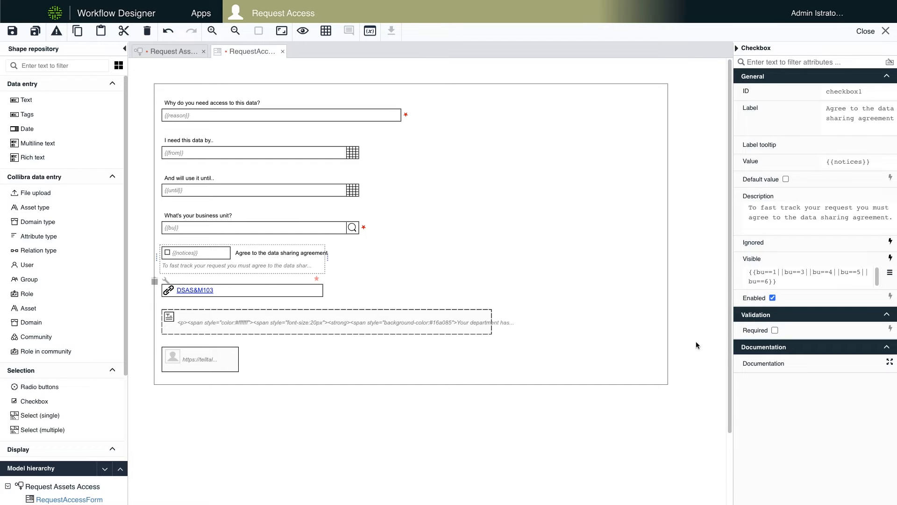
pyautogui.click(302, 78)
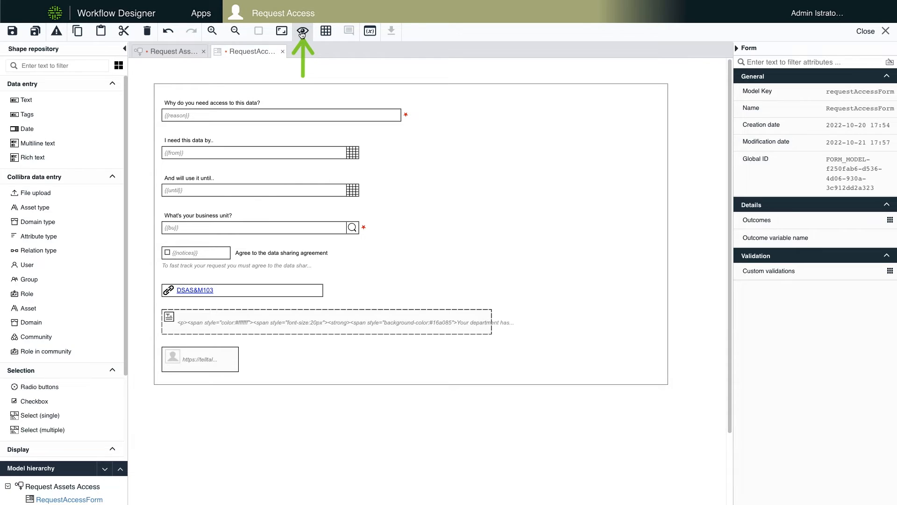
# Preview the form with reason 'test', dates 7/18/2023–7/25/2023 and Finance business unit.
pyautogui.click(303, 31)
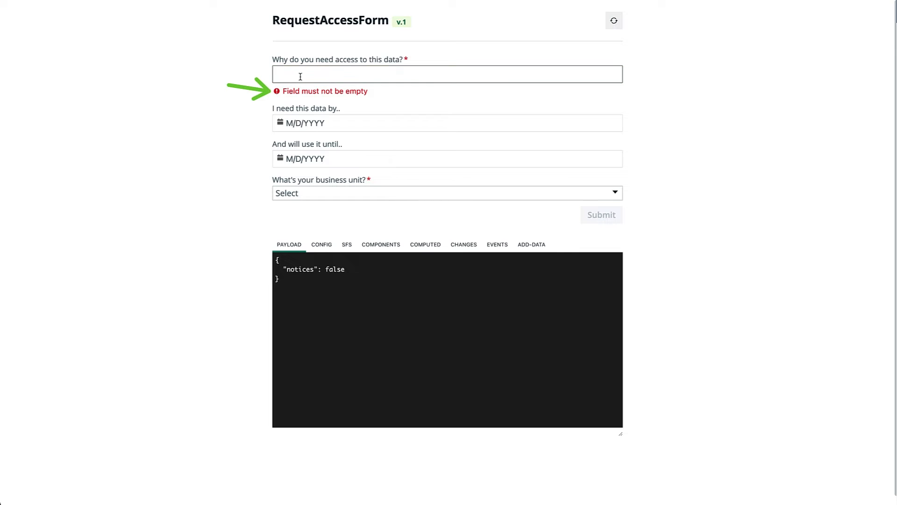
pyautogui.write('test')
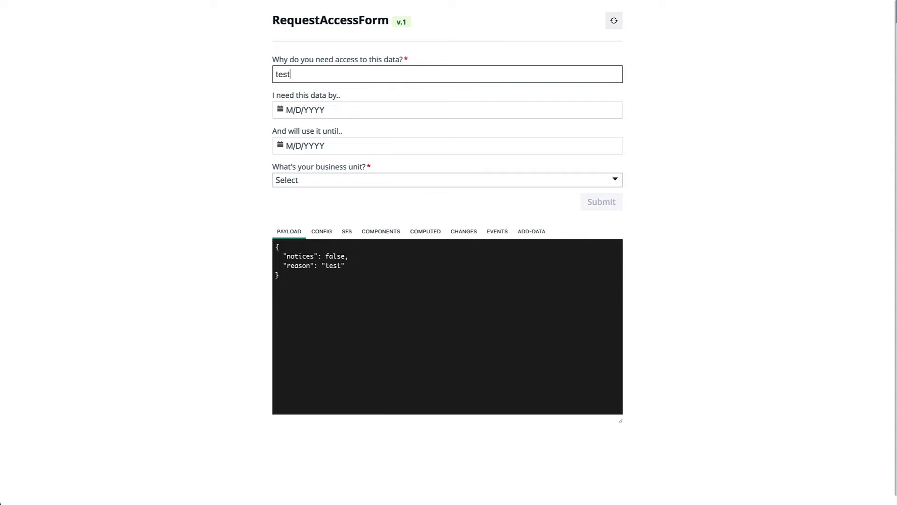
pyautogui.write('7/18/2023')
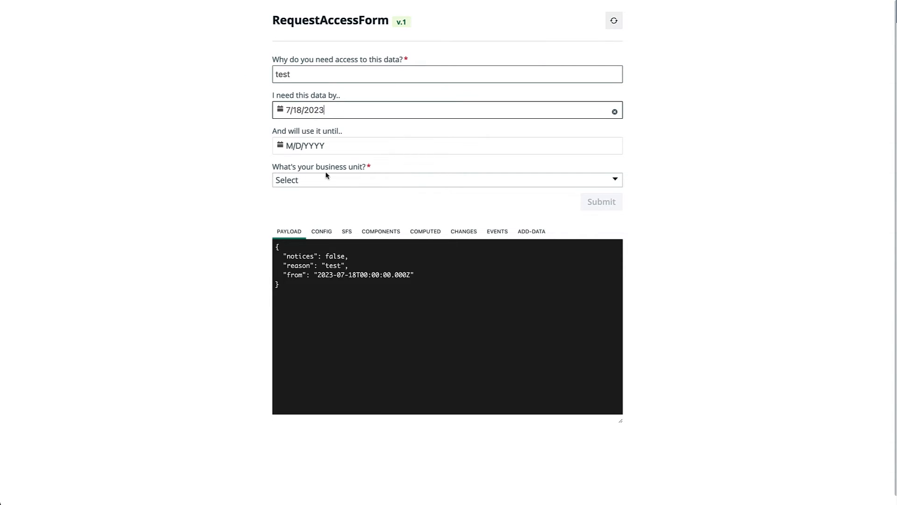
pyautogui.write('7/25/2023')
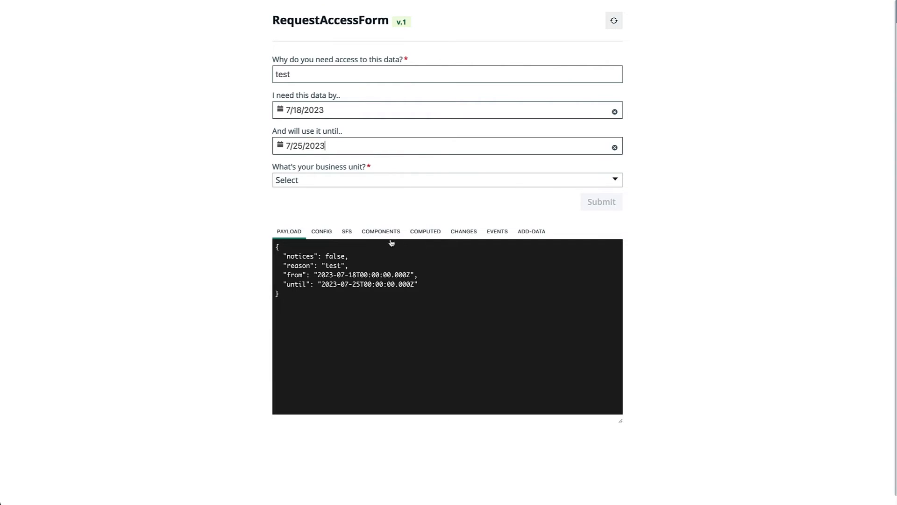
pyautogui.click(446, 180)
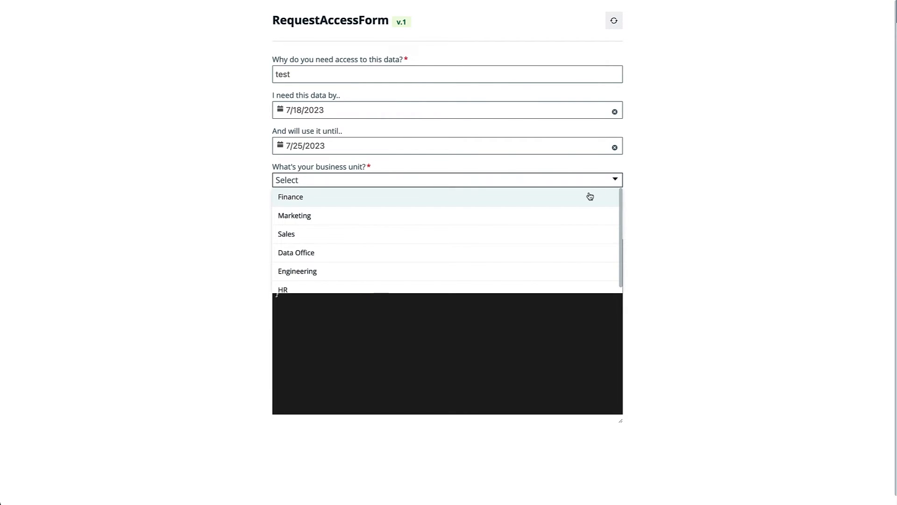
pyautogui.click(290, 196)
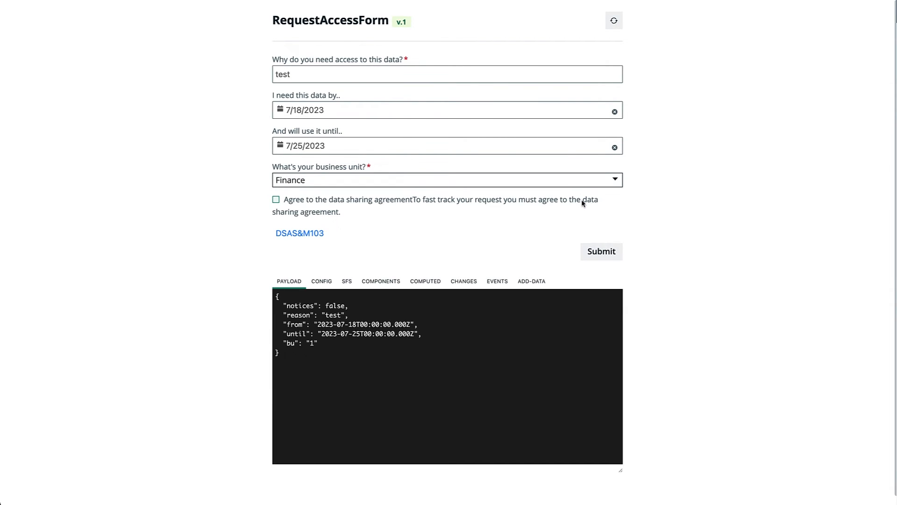
pyautogui.moveTo(499, 261)
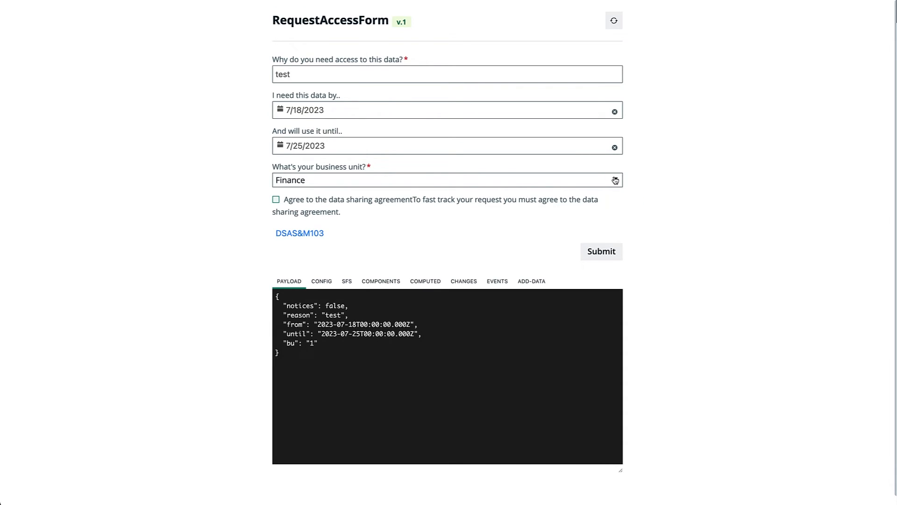
pyautogui.click(446, 179)
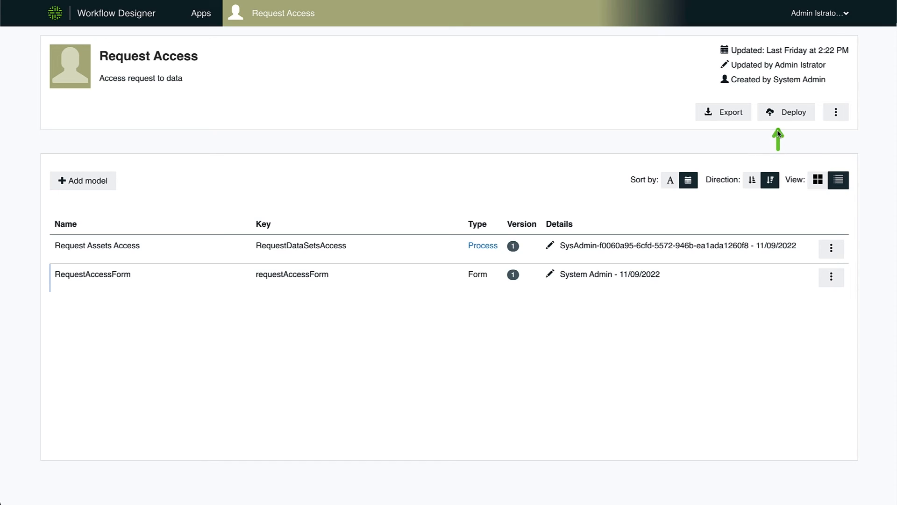
pyautogui.moveTo(818, 146)
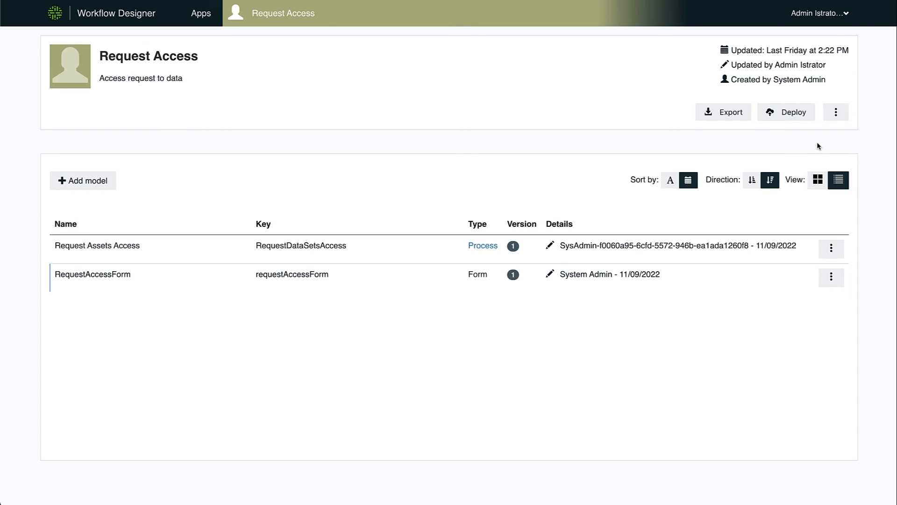
# Reopen the Request Assets Access process diagram in the BPMN editor.
pyautogui.click(482, 246)
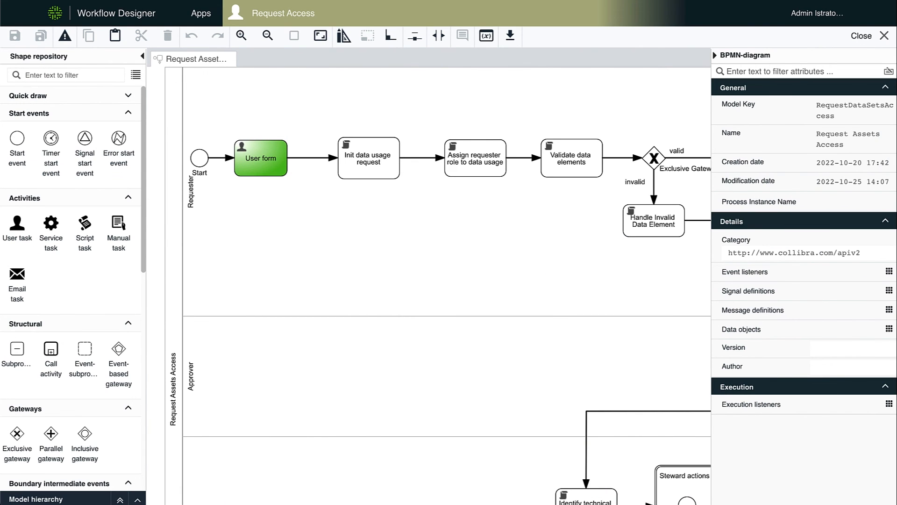